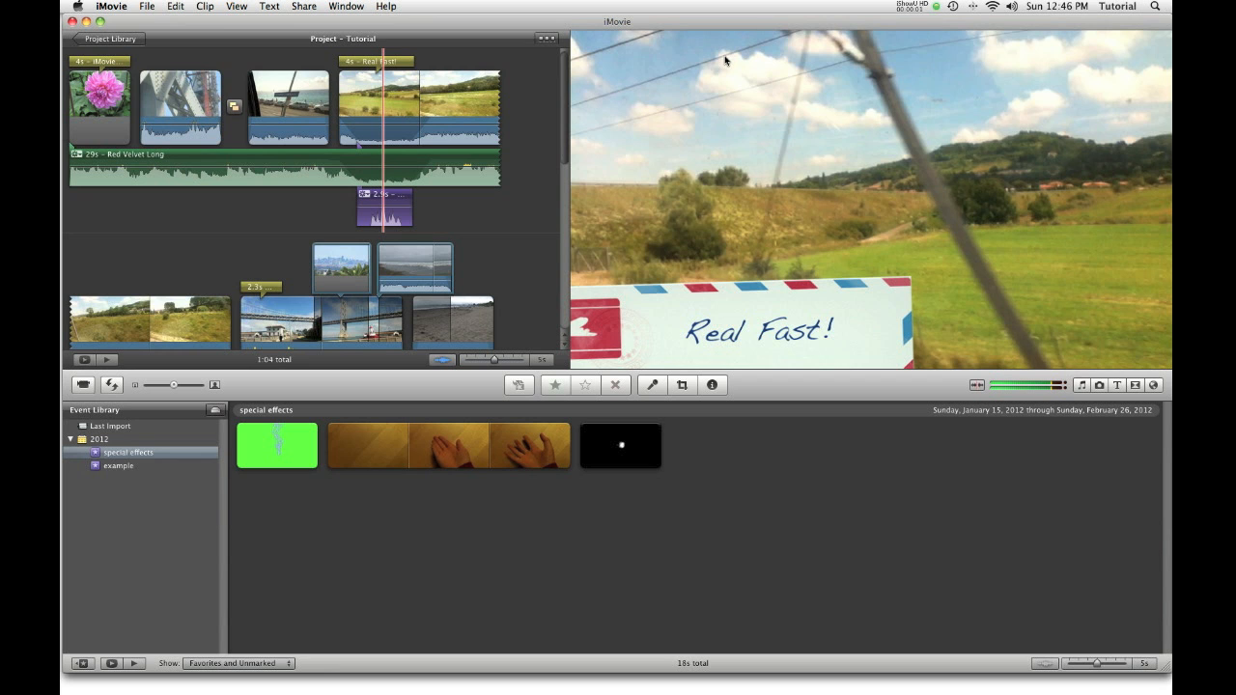
mouse_move(745, 54)
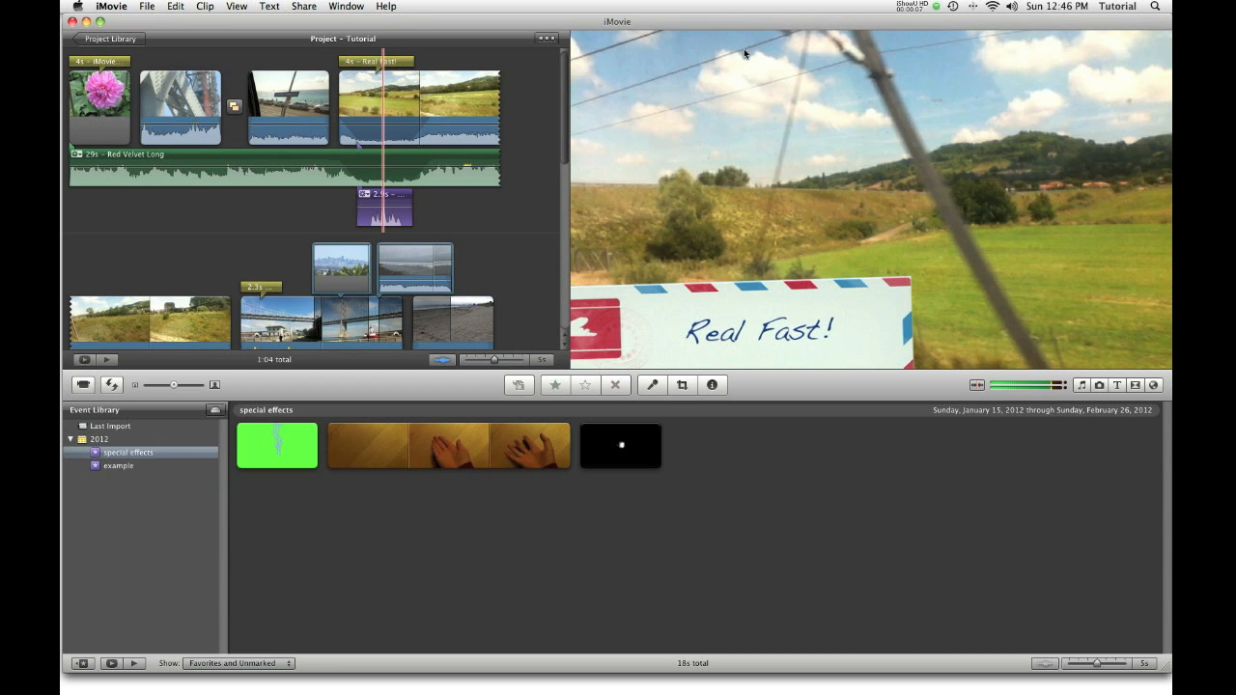
mouse_move(741, 60)
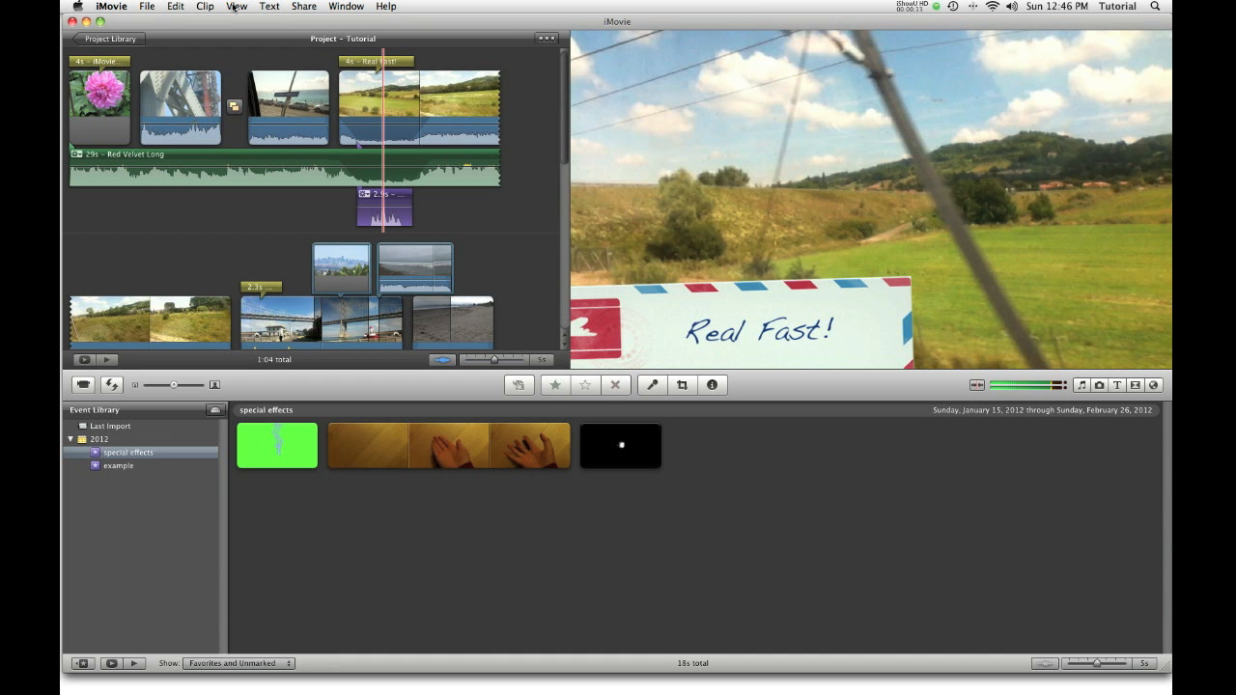
Turn off automatic transitions in the New Project settings
click(143, 7)
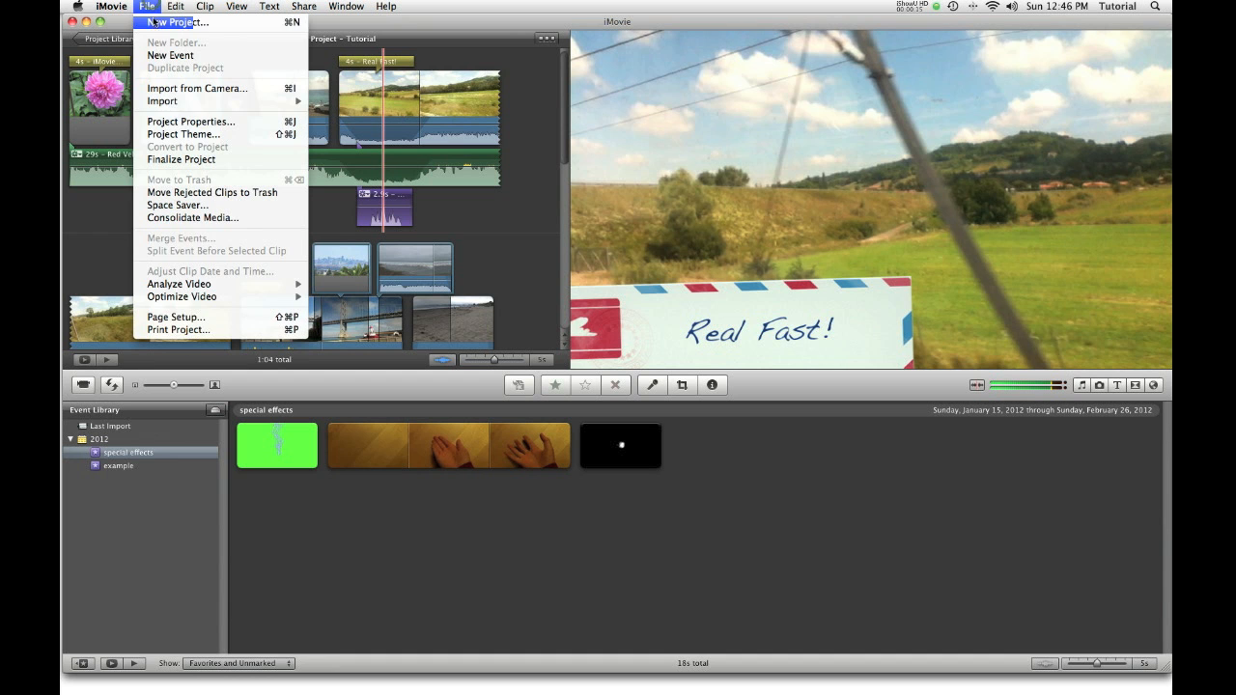
click(175, 21)
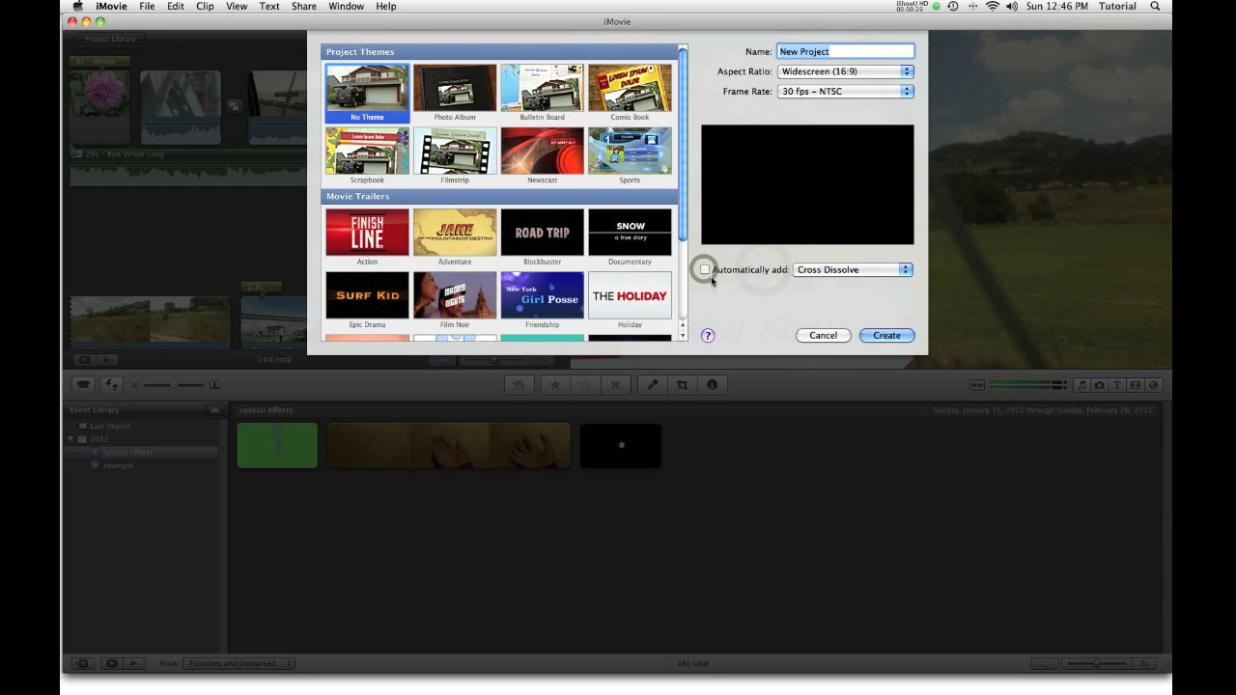
click(885, 335)
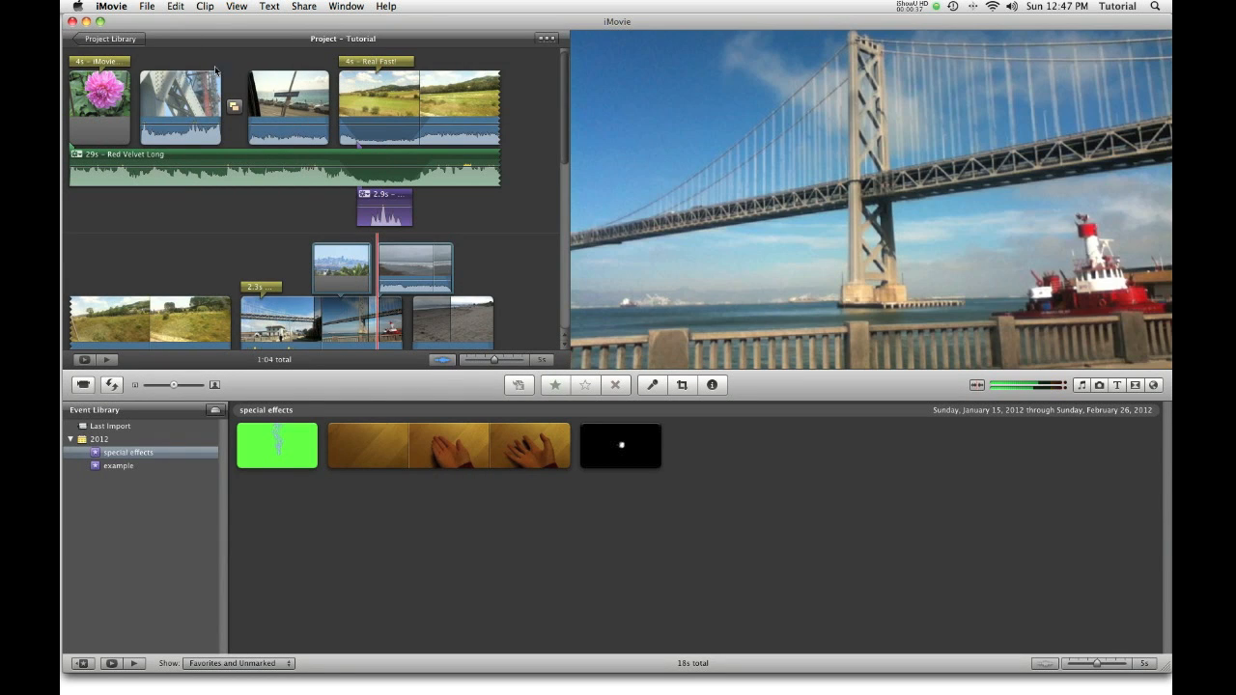
click(147, 6)
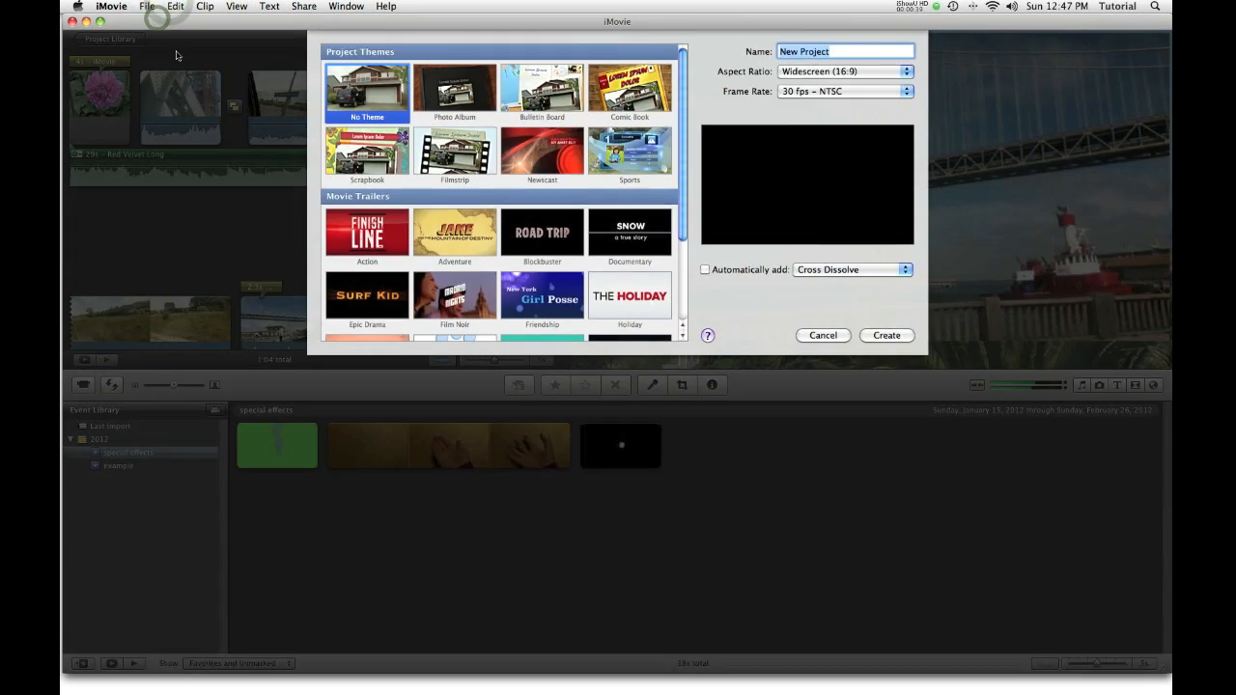
click(706, 269)
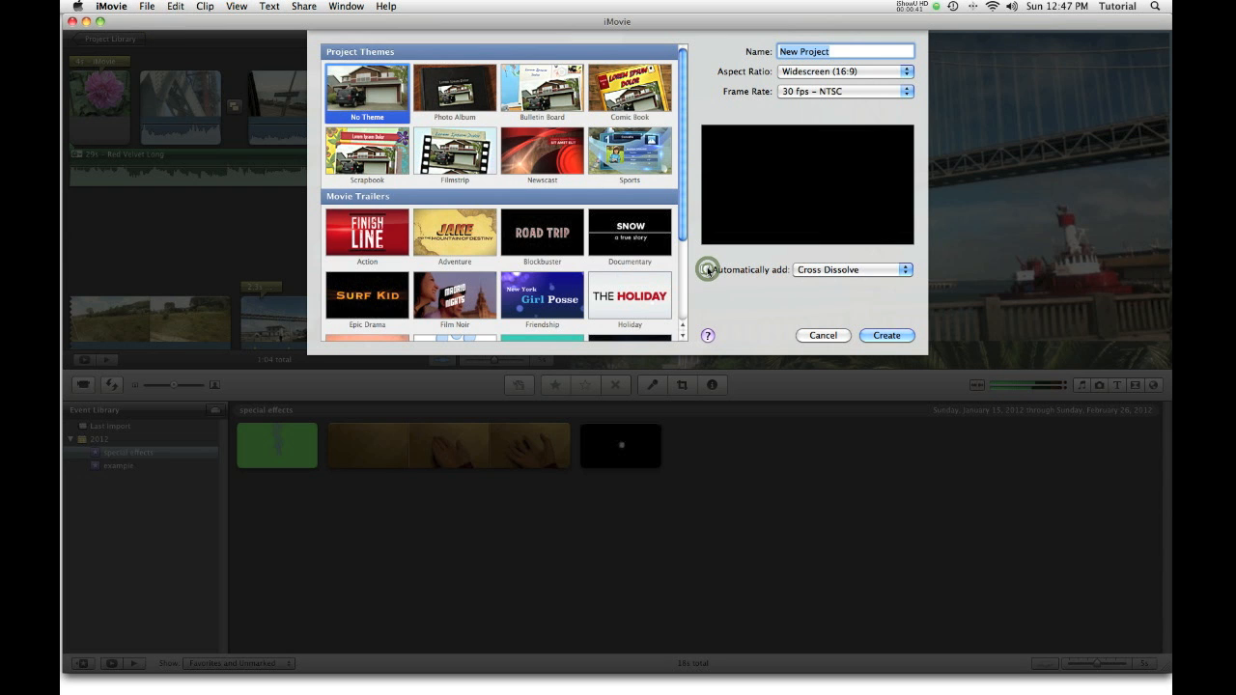
click(706, 270)
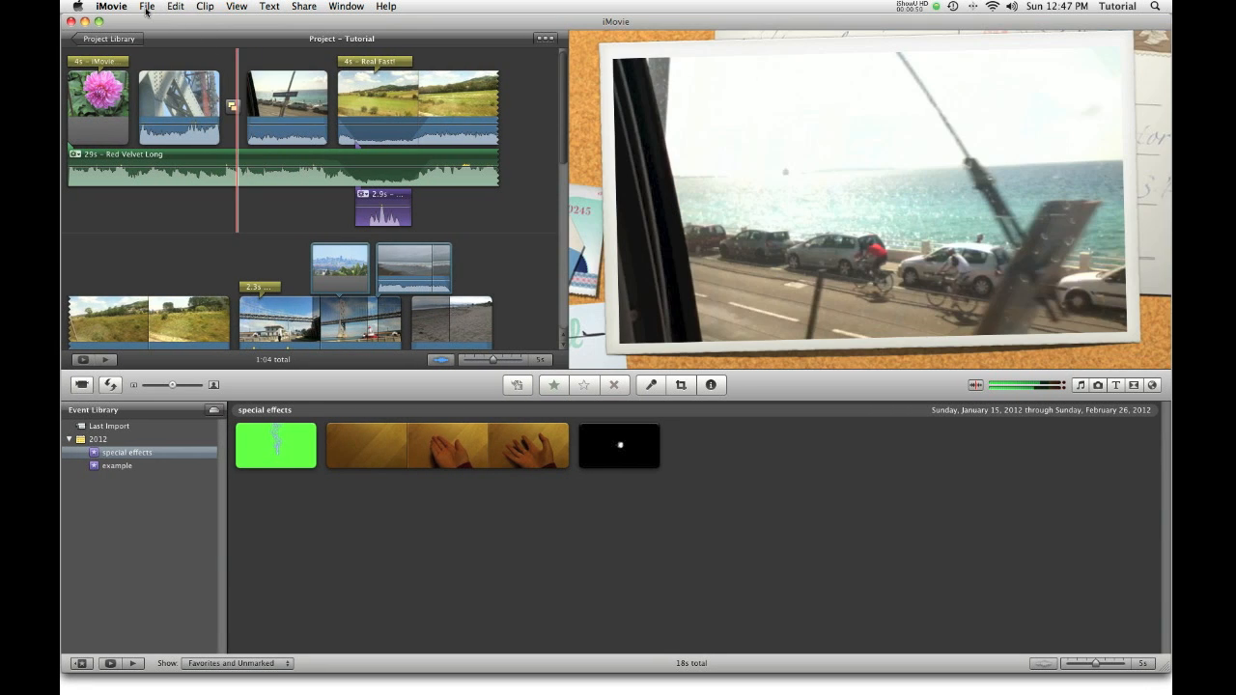
Untick 'Automatically add transitions and titles' in the Tutorial project's Bulletin Board theme settings
click(146, 6)
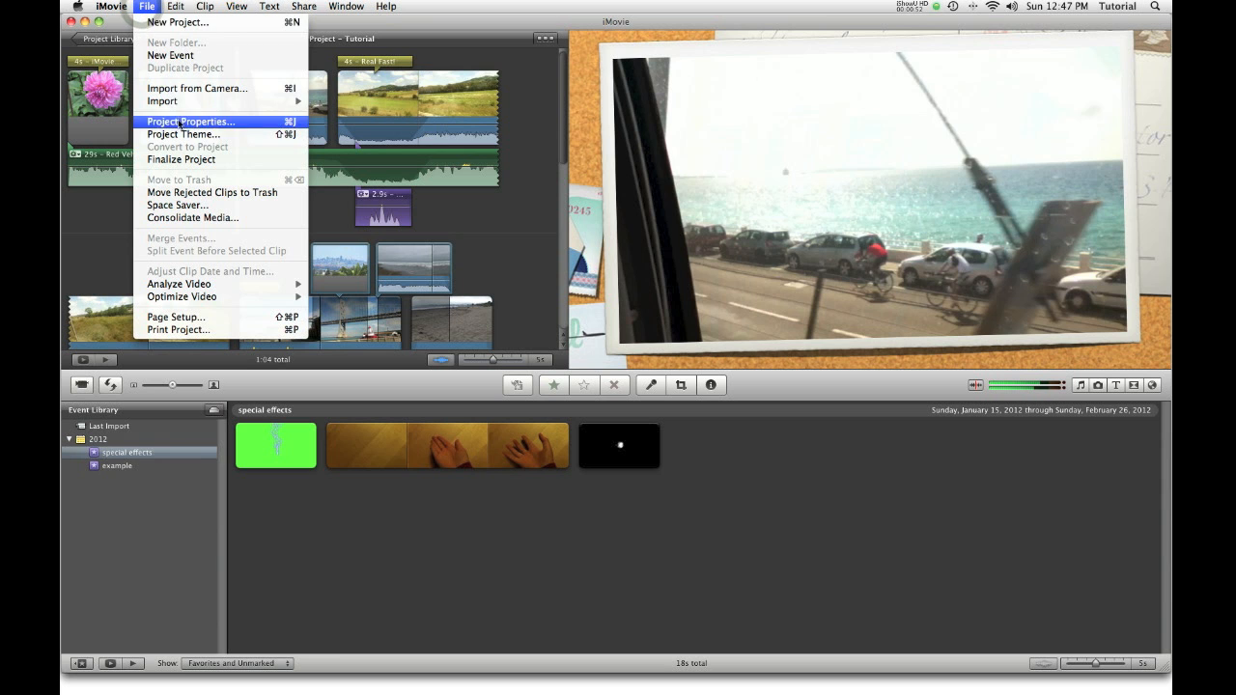
click(184, 134)
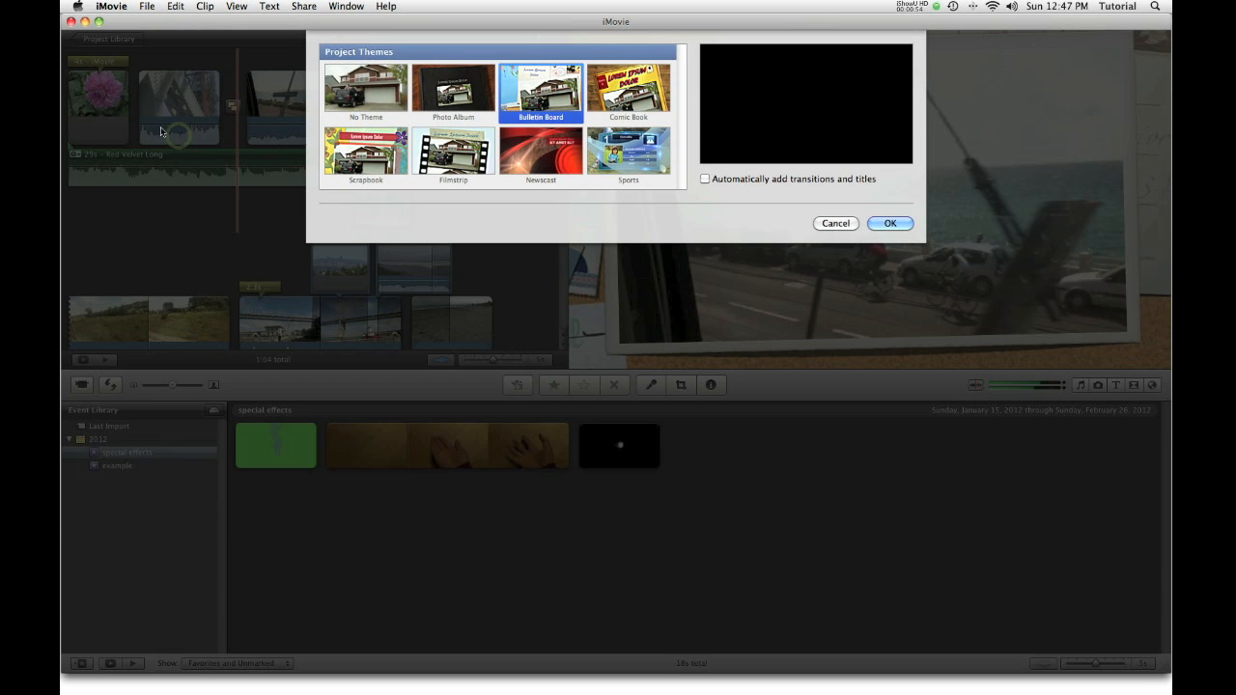
click(705, 179)
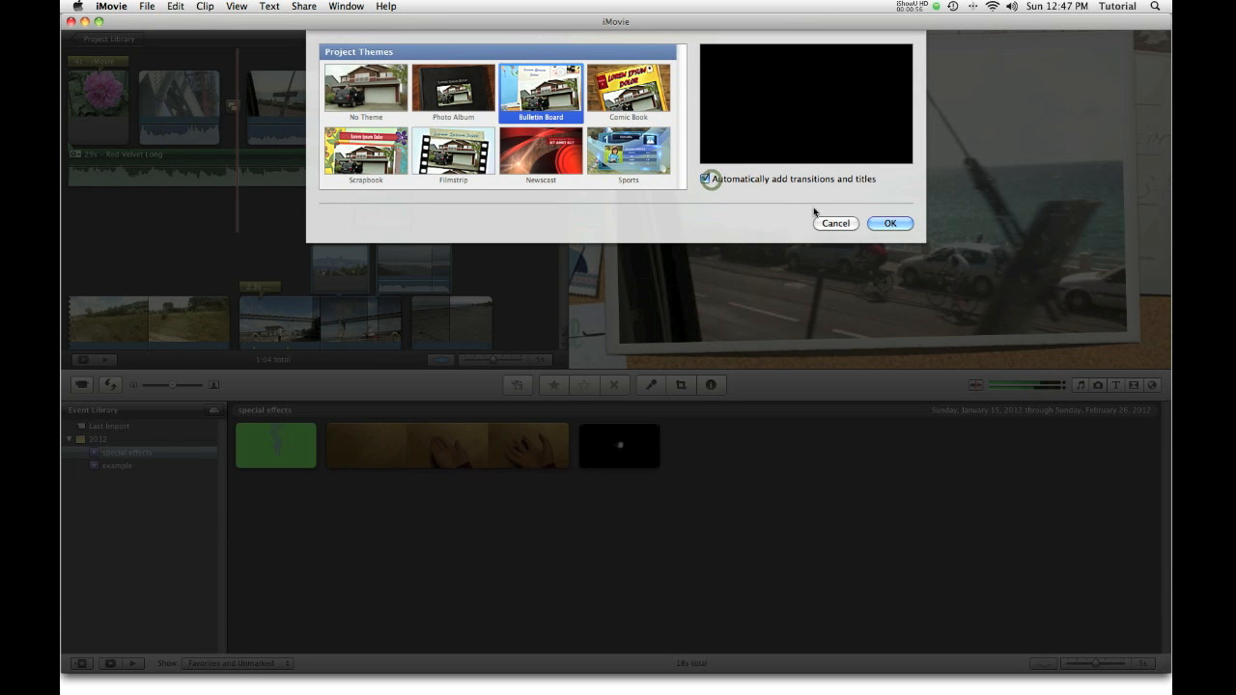
click(889, 223)
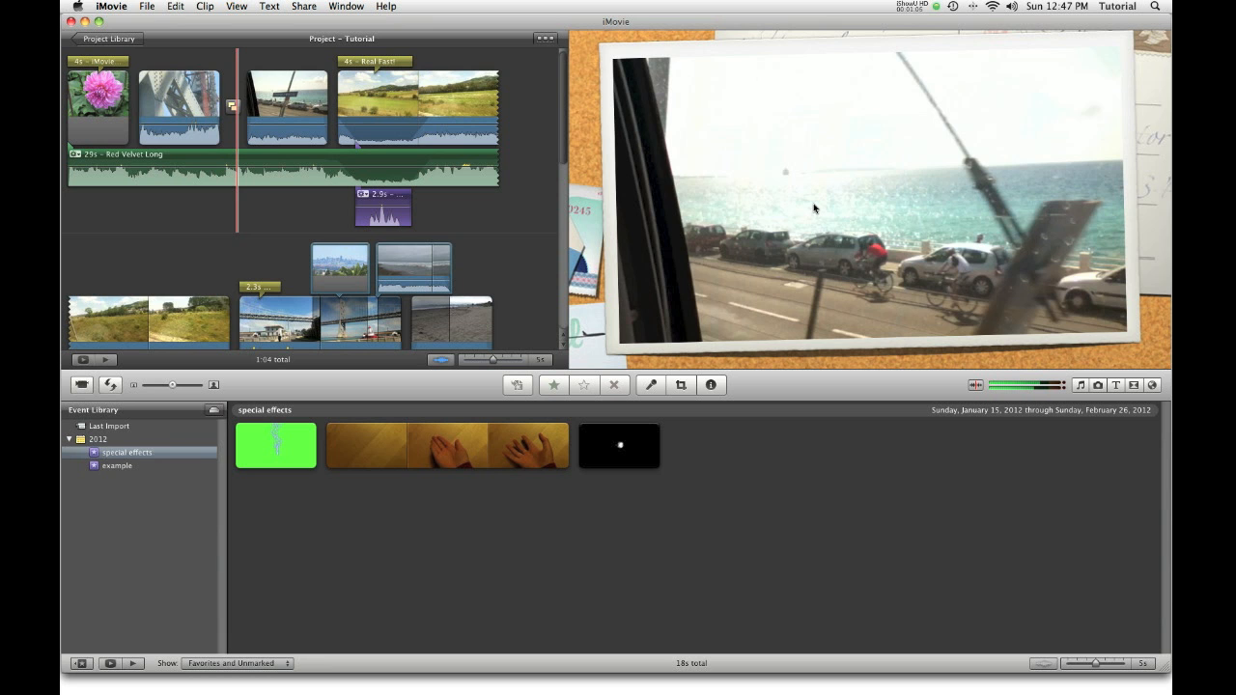
mouse_move(811, 200)
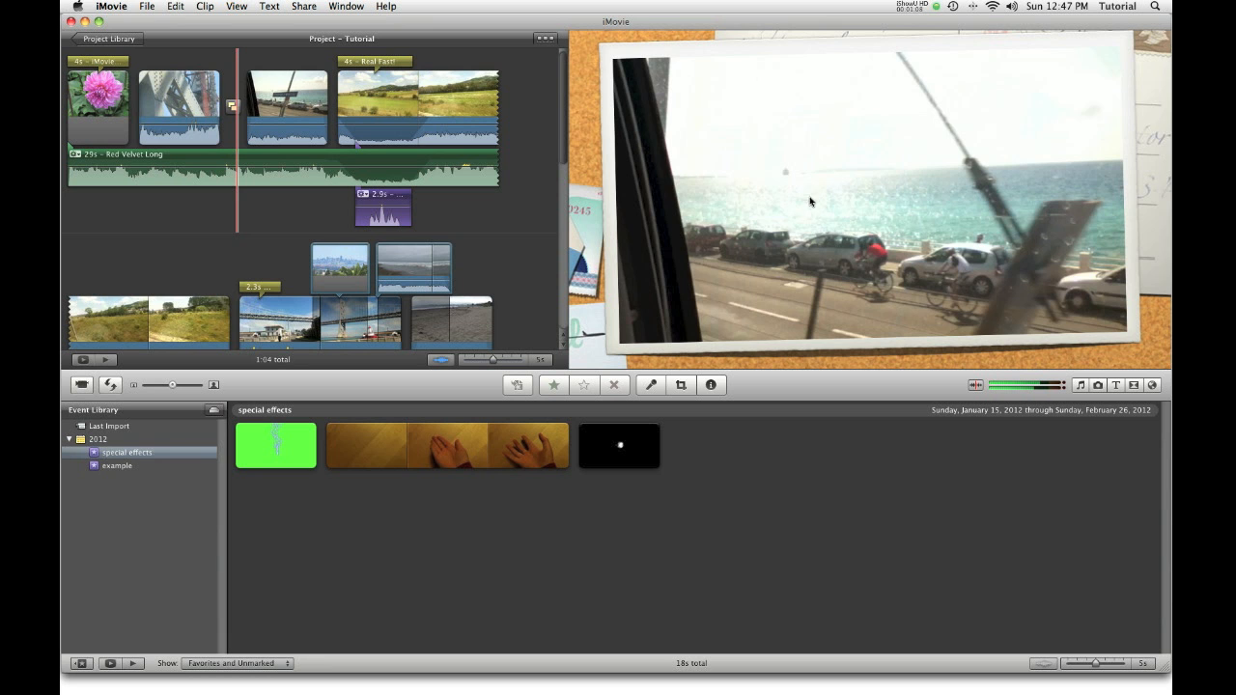